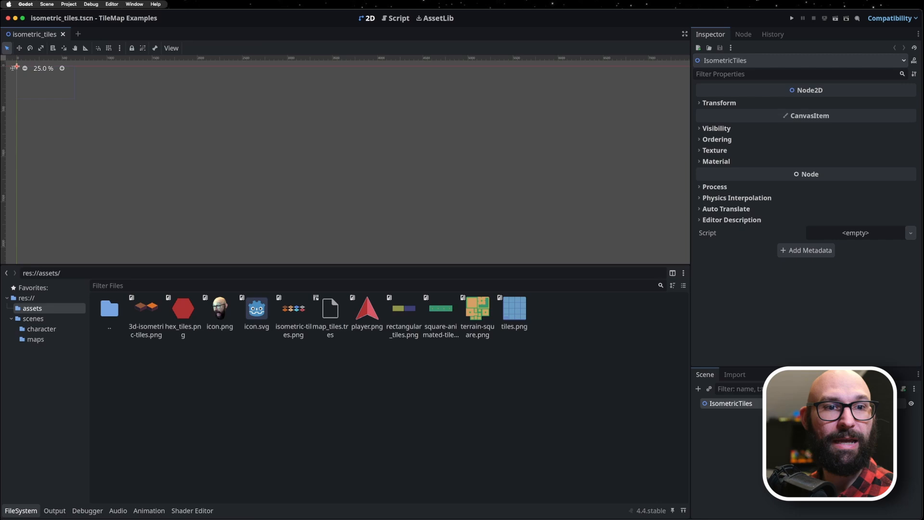
- Pick the isometric tiles image, then search for 'tile' in the Add Child Node dialog
{"action": "left_click", "coordinate": [292, 310]}
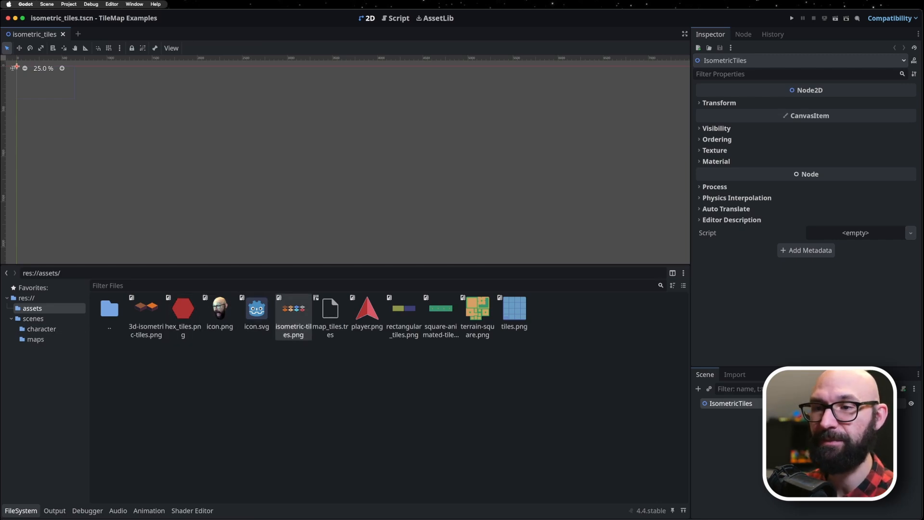
{"action": "left_click", "coordinate": [292, 309]}
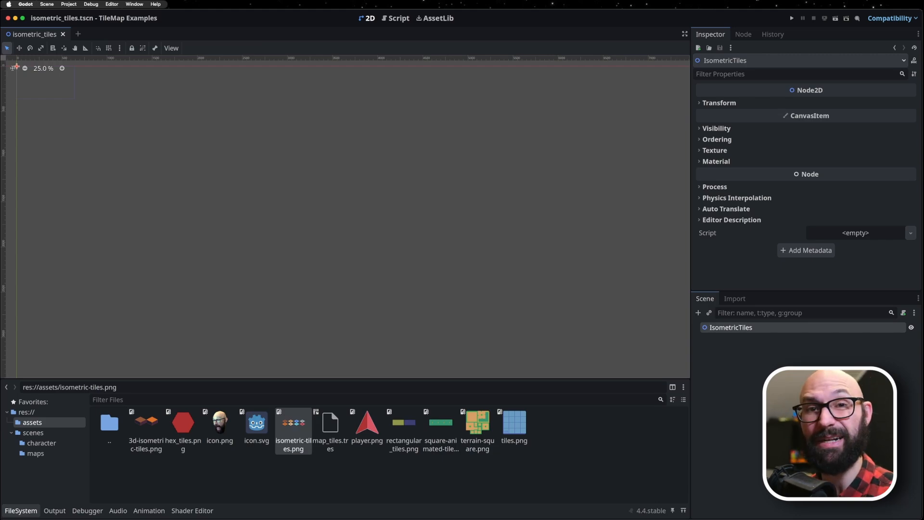
{"action": "mouse_move", "coordinate": [731, 327]}
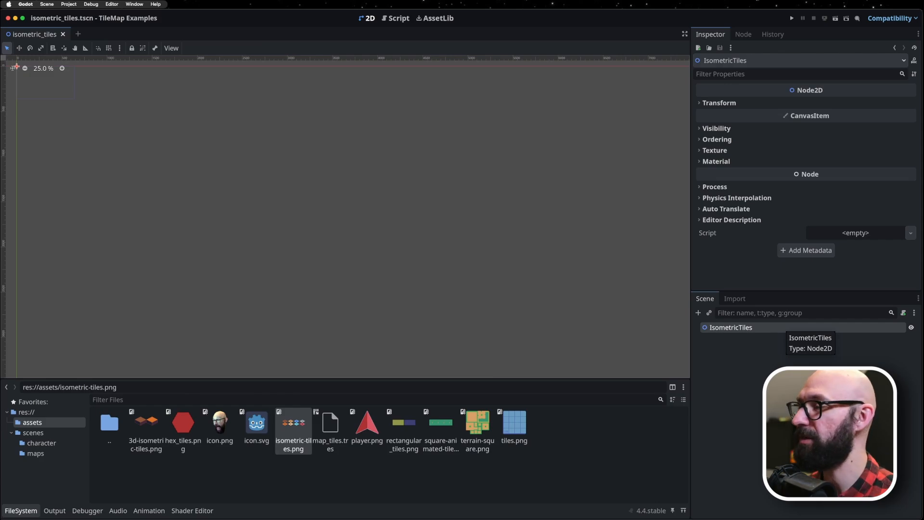
{"action": "left_click", "coordinate": [697, 311]}
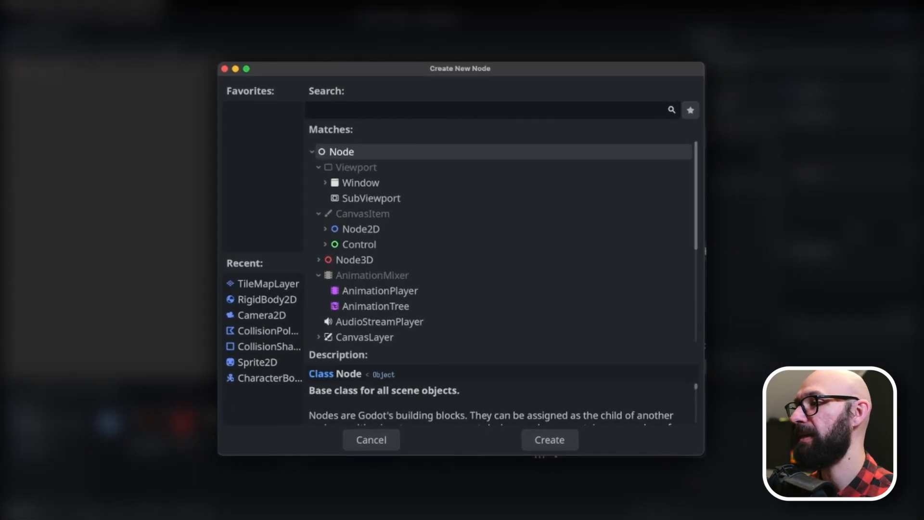
{"action": "type", "text": "tilemap"}
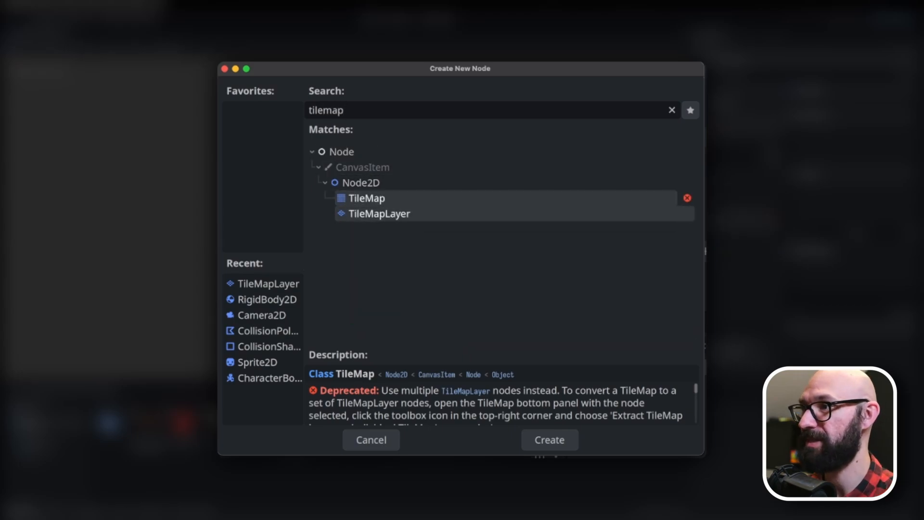
- Create a TileMapLayer node in the IsometricTiles scene
{"action": "left_click", "coordinate": [379, 213]}
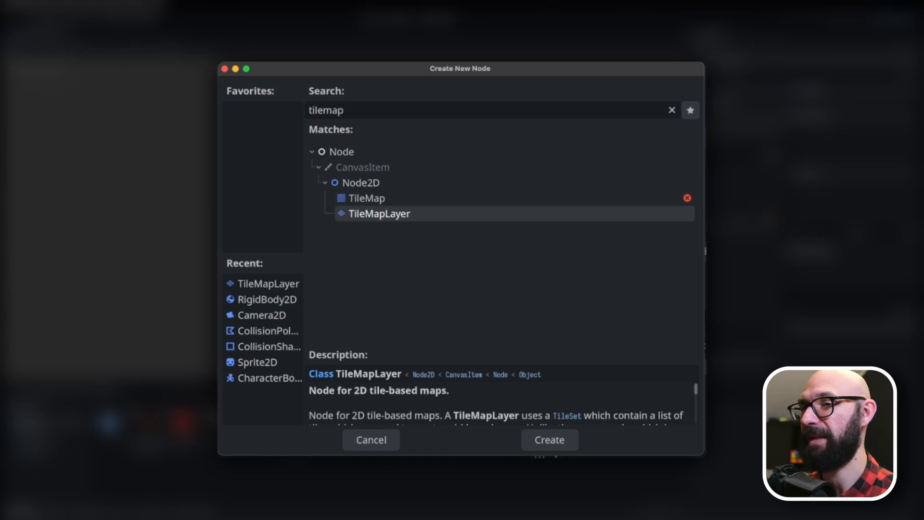
{"action": "left_click", "coordinate": [368, 198]}
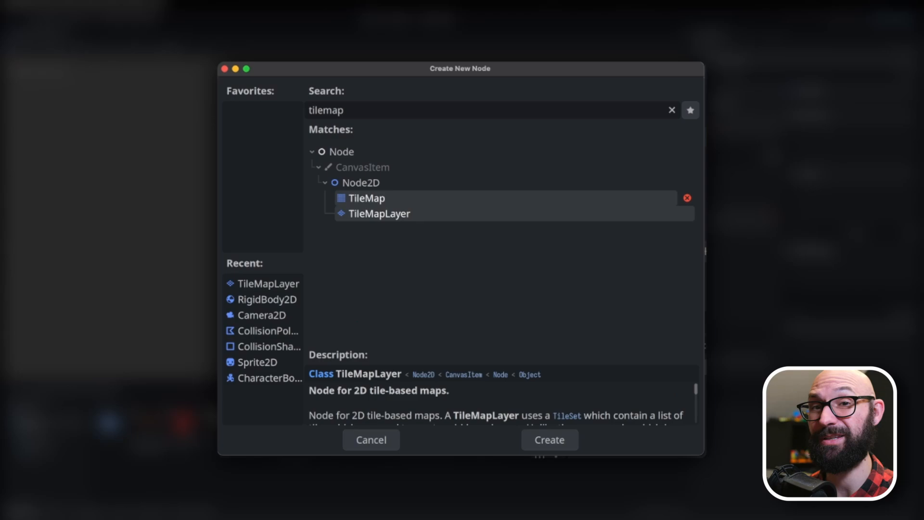
{"action": "left_click", "coordinate": [550, 440]}
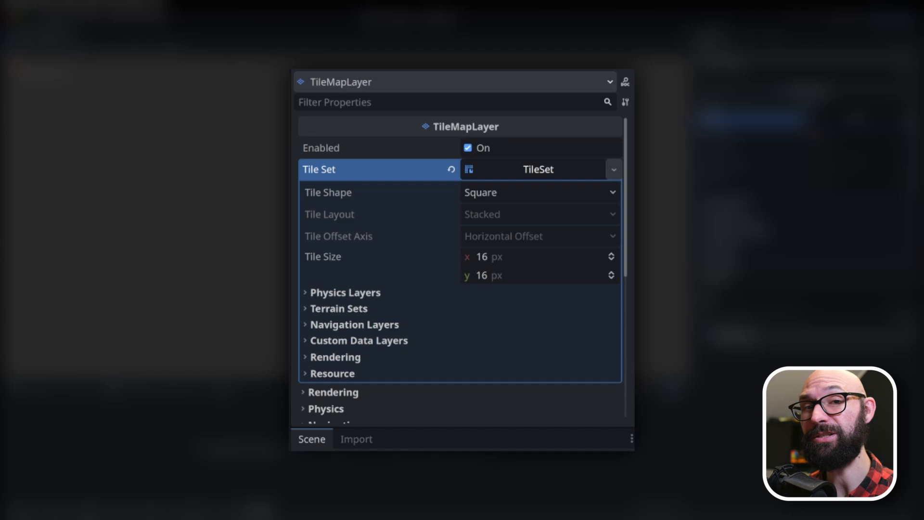
- Set the TileSet's tile shape to Isometric
{"action": "left_click", "coordinate": [539, 192]}
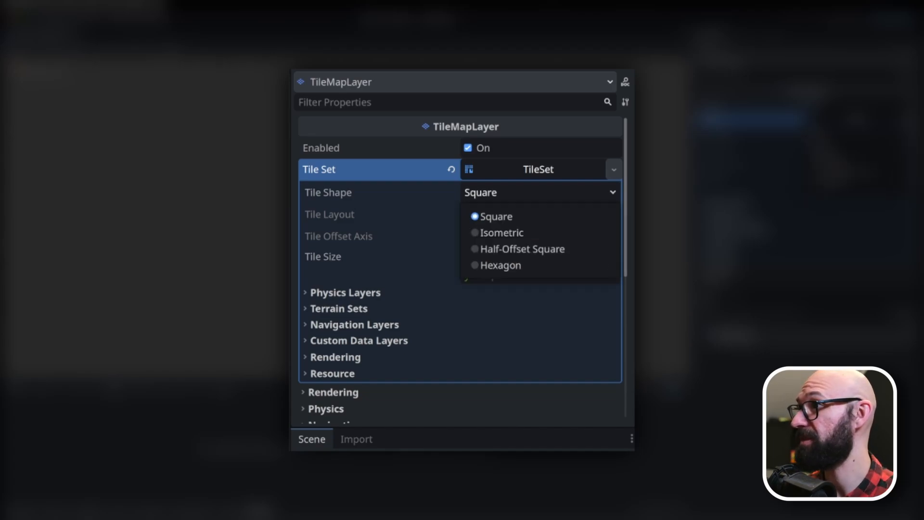
{"action": "mouse_move", "coordinate": [503, 232]}
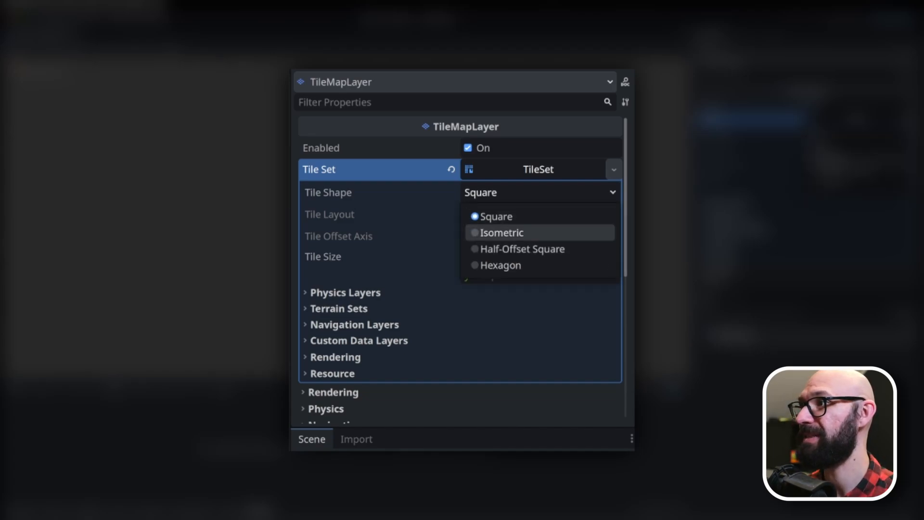
{"action": "left_click", "coordinate": [503, 232]}
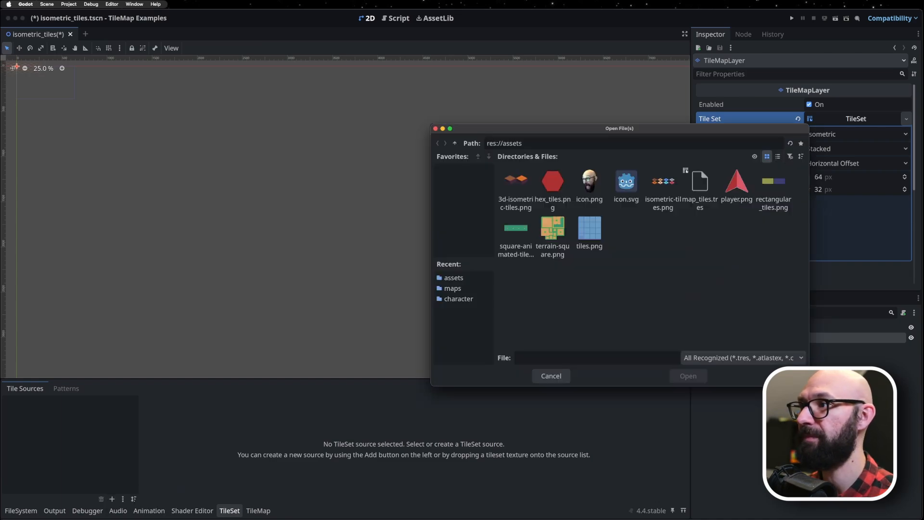
- Load isometric-tiles.png as an atlas source and auto-create its tiles
{"action": "left_click", "coordinate": [662, 182]}
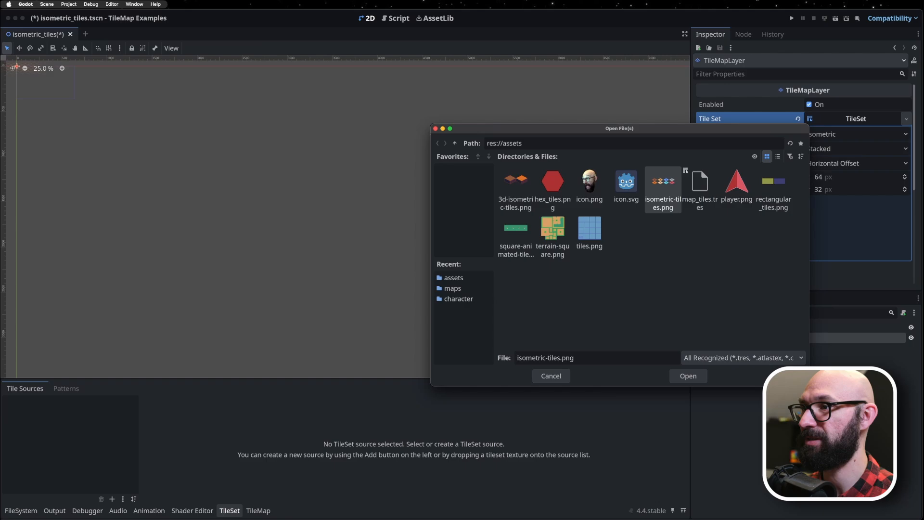
{"action": "left_click", "coordinate": [687, 375]}
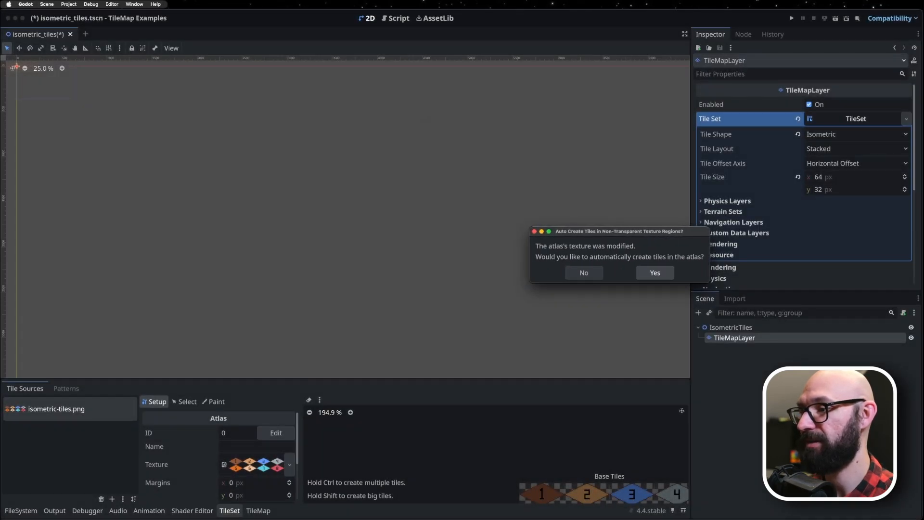
{"action": "left_click", "coordinate": [655, 273]}
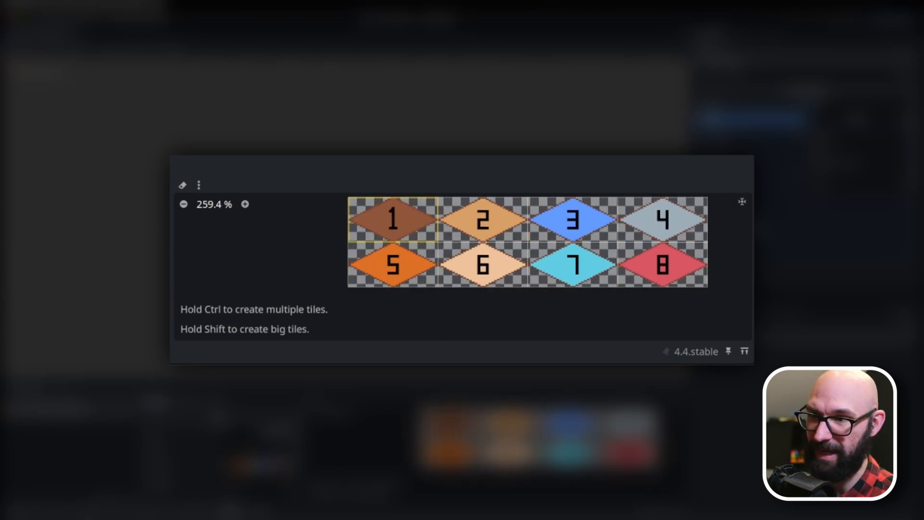
{"action": "left_click", "coordinate": [573, 267]}
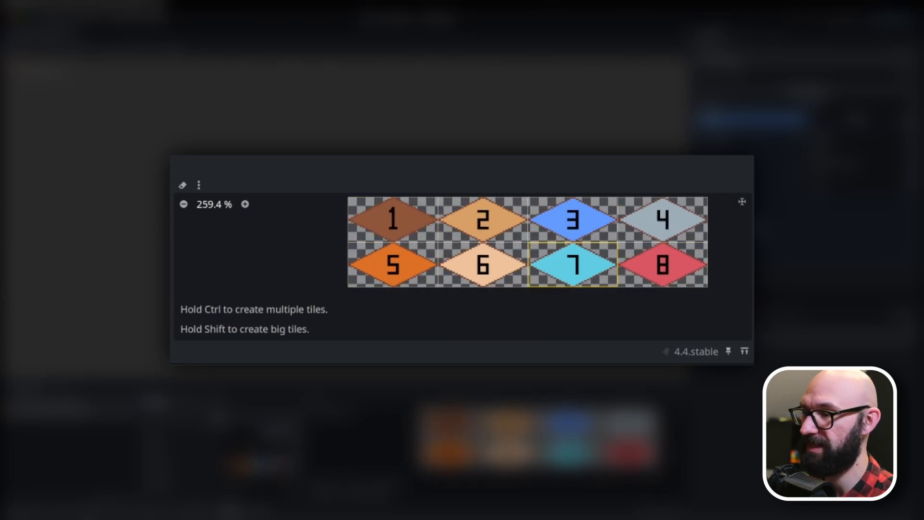
{"action": "left_click", "coordinate": [665, 266]}
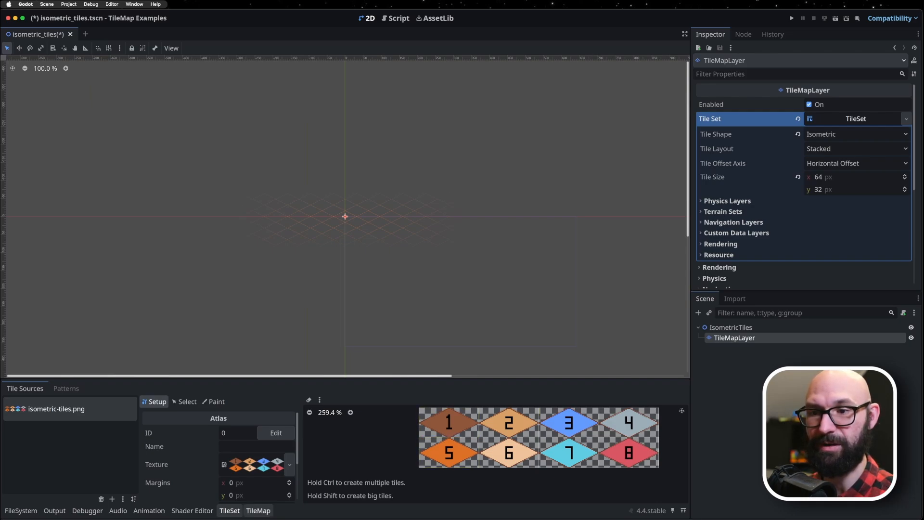
- Select tile 1 in the TileMap Tiles panel for painting
{"action": "left_click", "coordinate": [258, 510]}
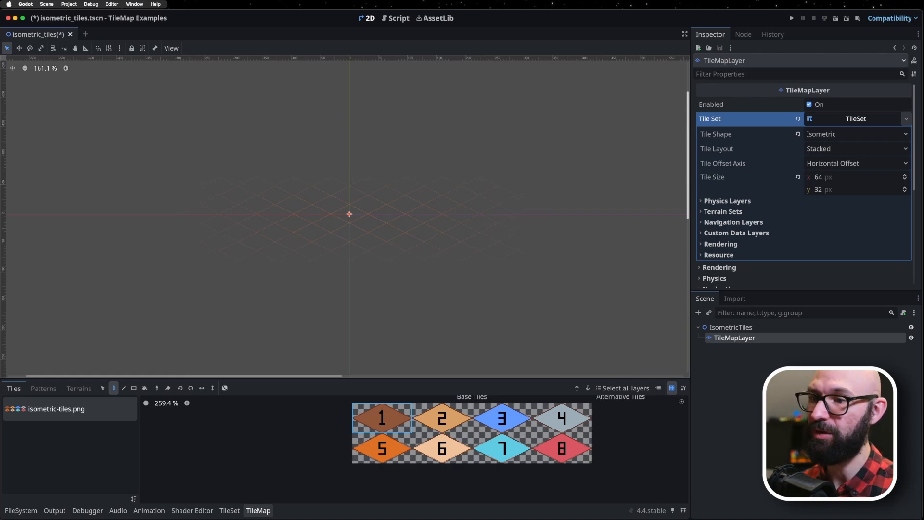
{"action": "left_click", "coordinate": [331, 204]}
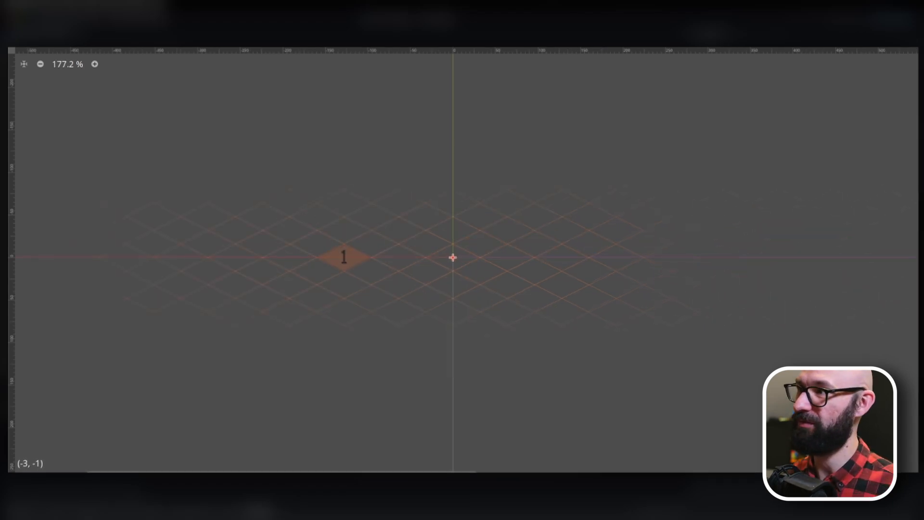
{"action": "left_click", "coordinate": [395, 19]}
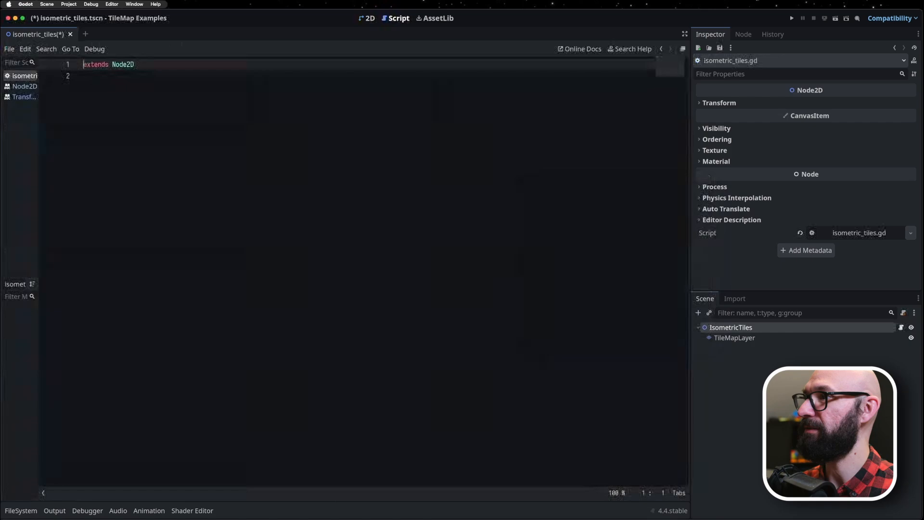
{"action": "type", "text": "@onready var tile_map_layer: TileMapLayer = $TileMapLayer"}
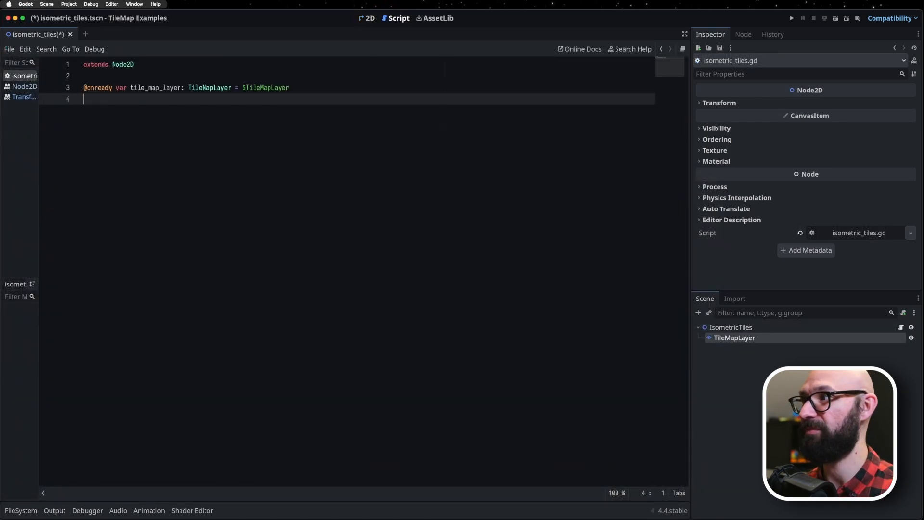
{"action": "type", "text": "func _ready() -> void:"}
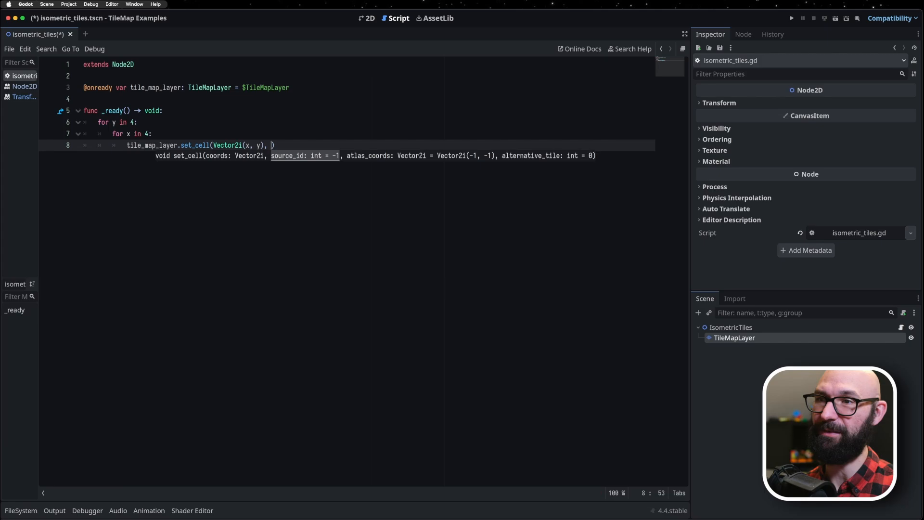
{"action": "type", "text": "1, Vector2i(x"}
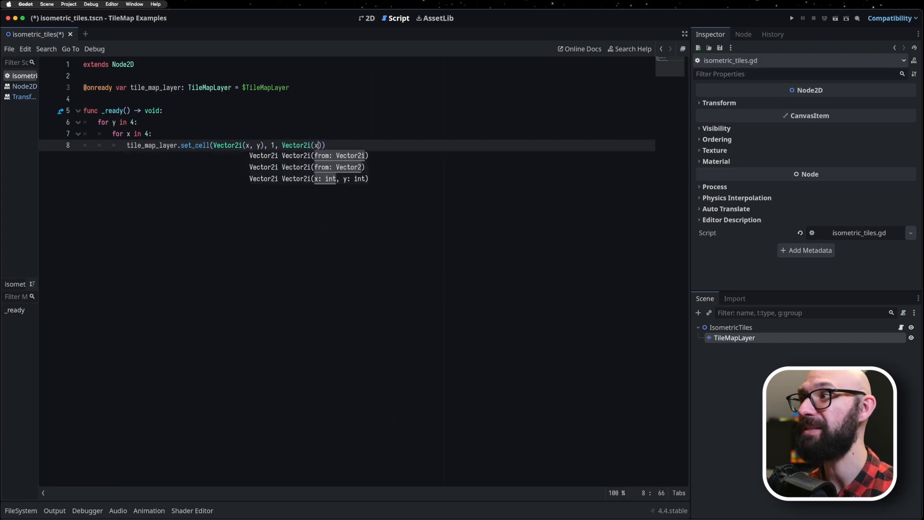
{"action": "type", "text": "% 4, y % 2"}
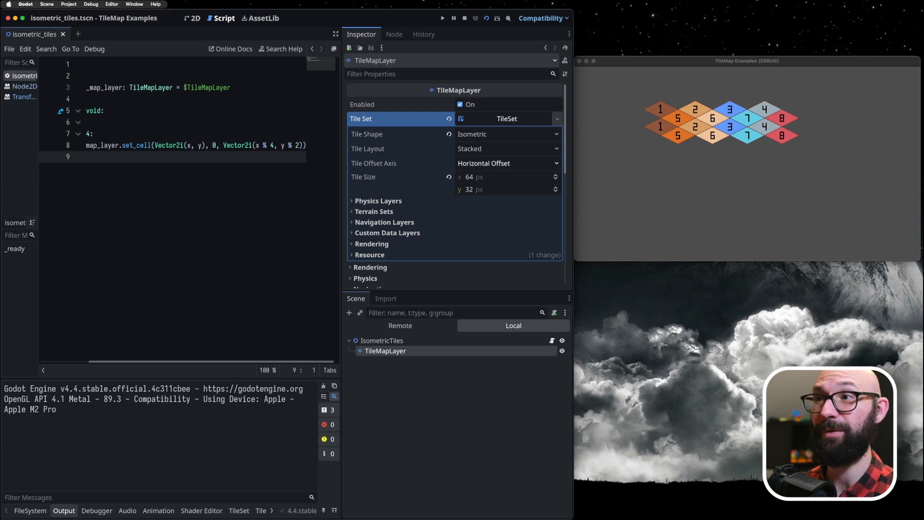
- Preview vertical offset axis and Stacked Offset layout, then return to Stacked with horizontal offset
{"action": "left_click", "coordinate": [507, 163]}
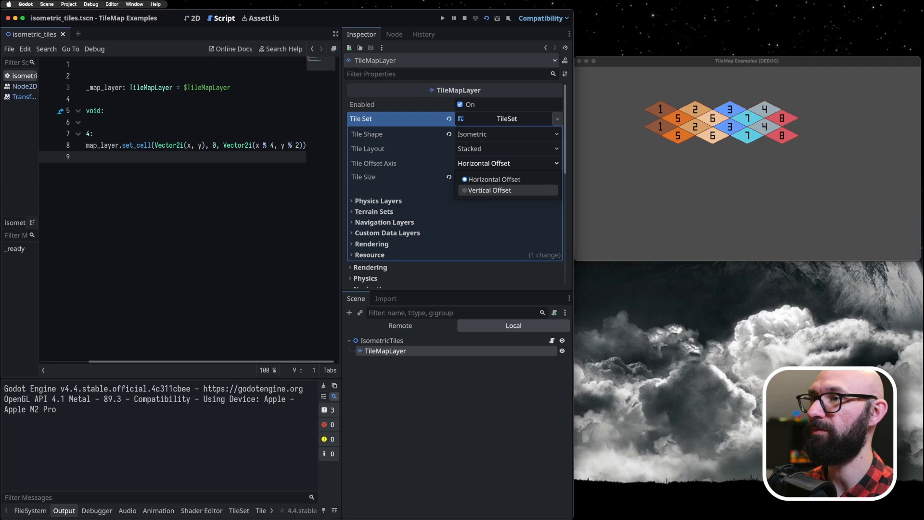
{"action": "left_click", "coordinate": [490, 190]}
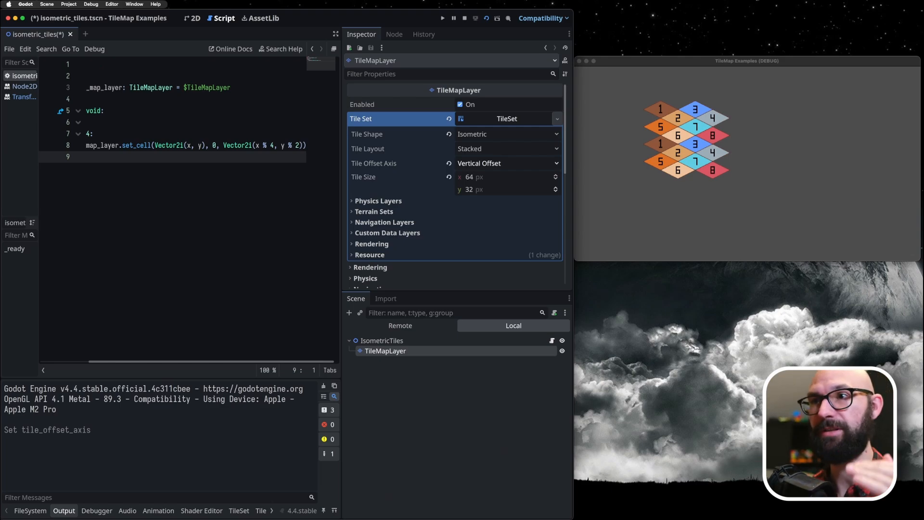
{"action": "left_click", "coordinate": [508, 149]}
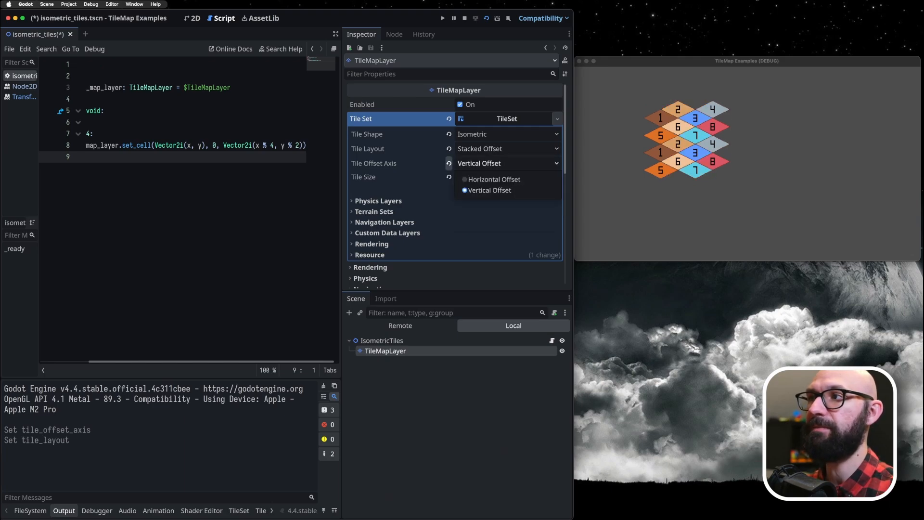
{"action": "left_click", "coordinate": [494, 179]}
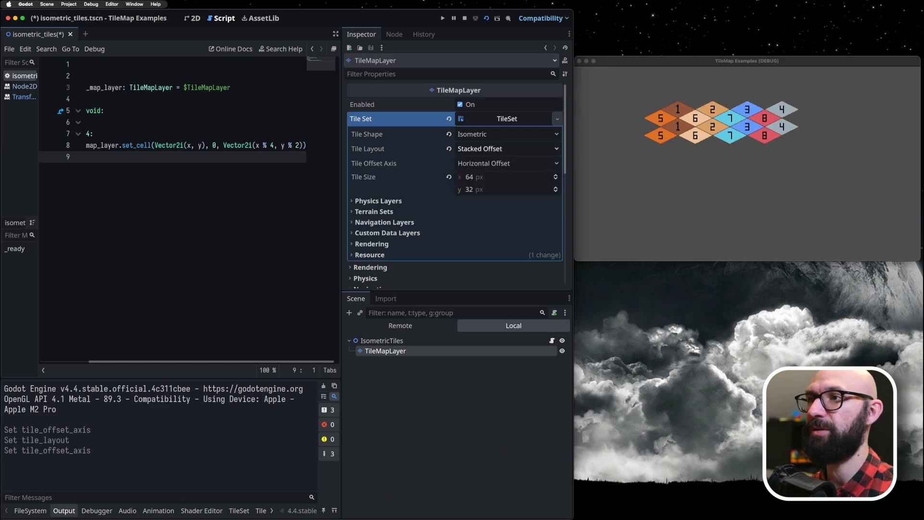
{"action": "left_click", "coordinate": [506, 148]}
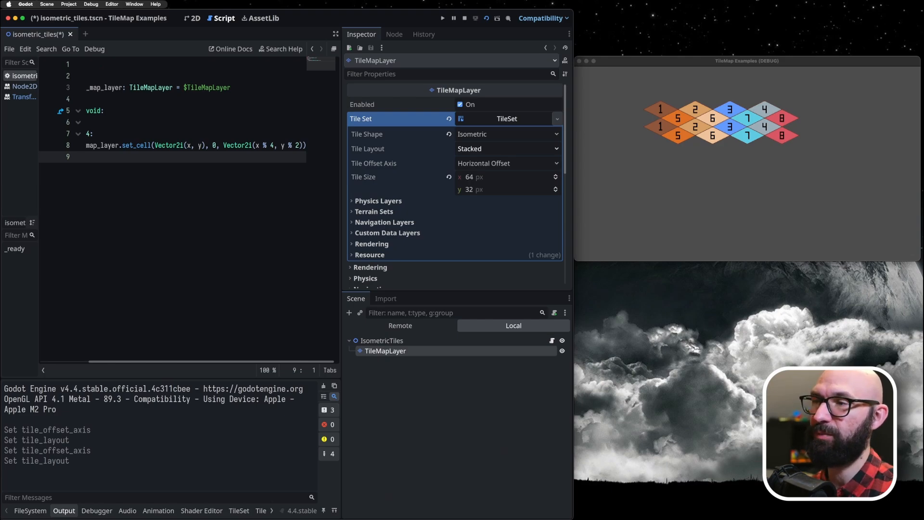
{"action": "left_click", "coordinate": [508, 148]}
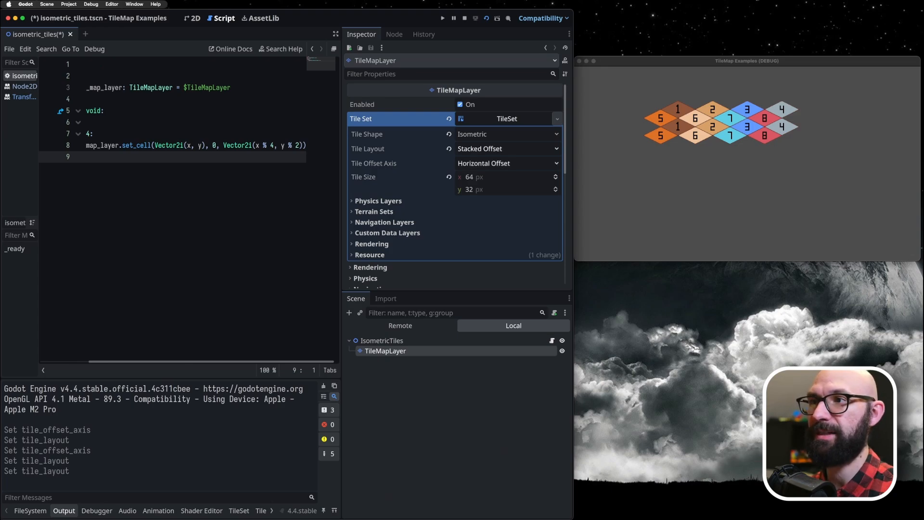
{"action": "left_click", "coordinate": [509, 163]}
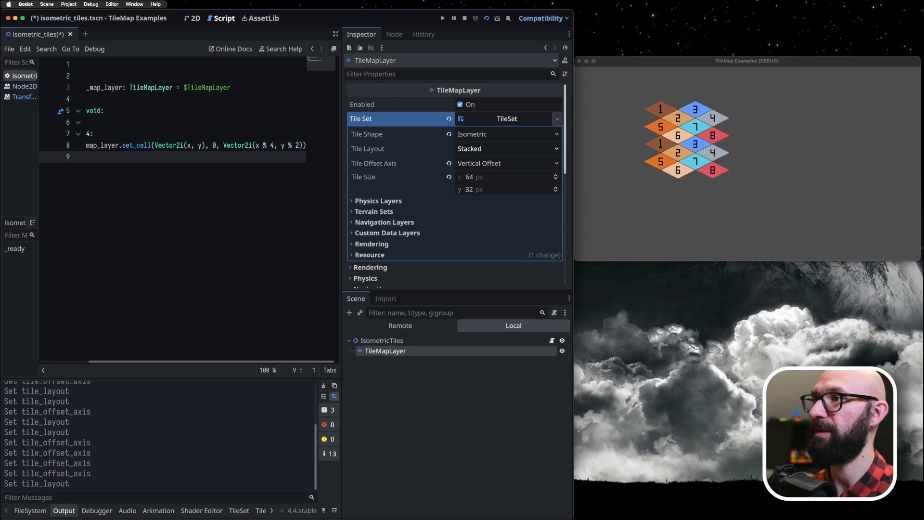
- Preview Stacked Offset, Stairs Right and Stairs Down layouts with horizontal offset axis
{"action": "left_click", "coordinate": [507, 148]}
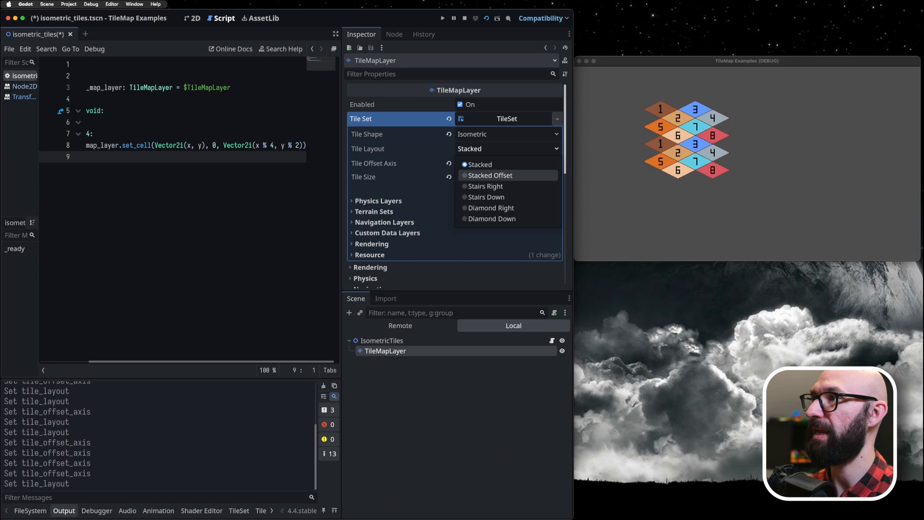
{"action": "left_click", "coordinate": [489, 176]}
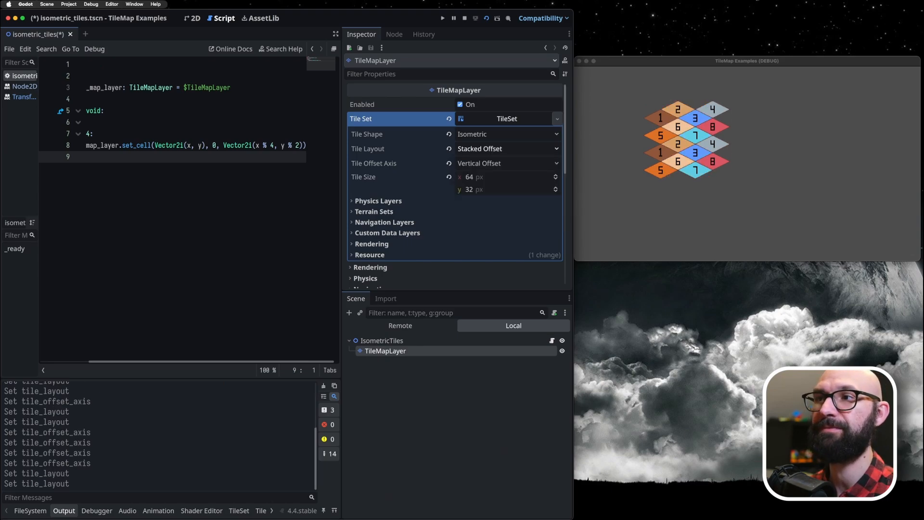
{"action": "left_click", "coordinate": [504, 148]}
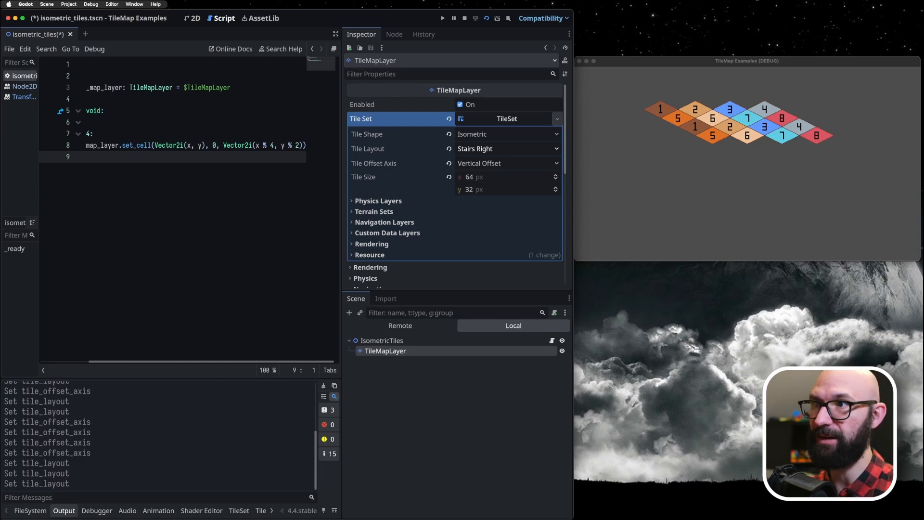
{"action": "left_click", "coordinate": [507, 148]}
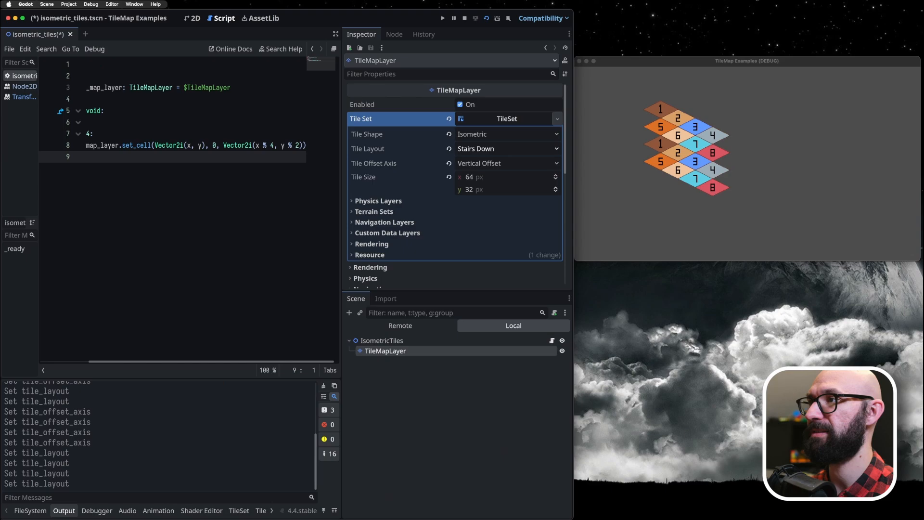
{"action": "left_click", "coordinate": [507, 163]}
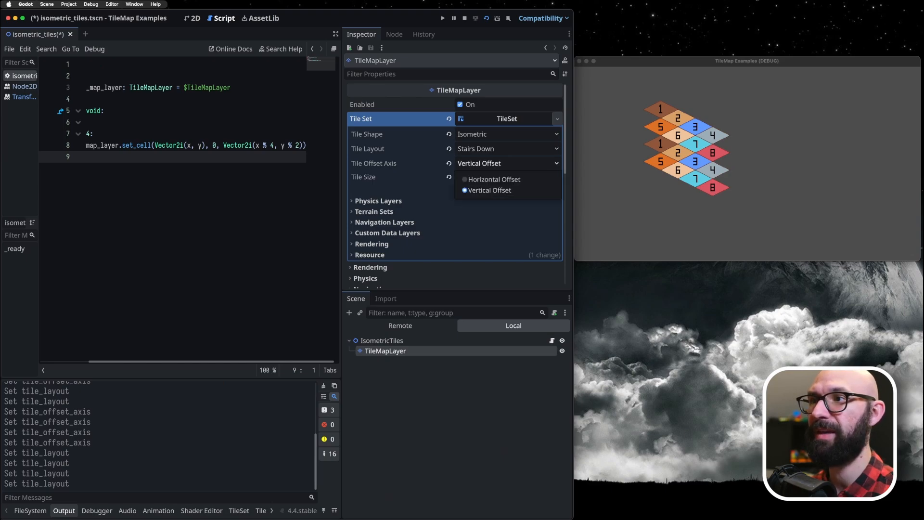
{"action": "left_click", "coordinate": [492, 179]}
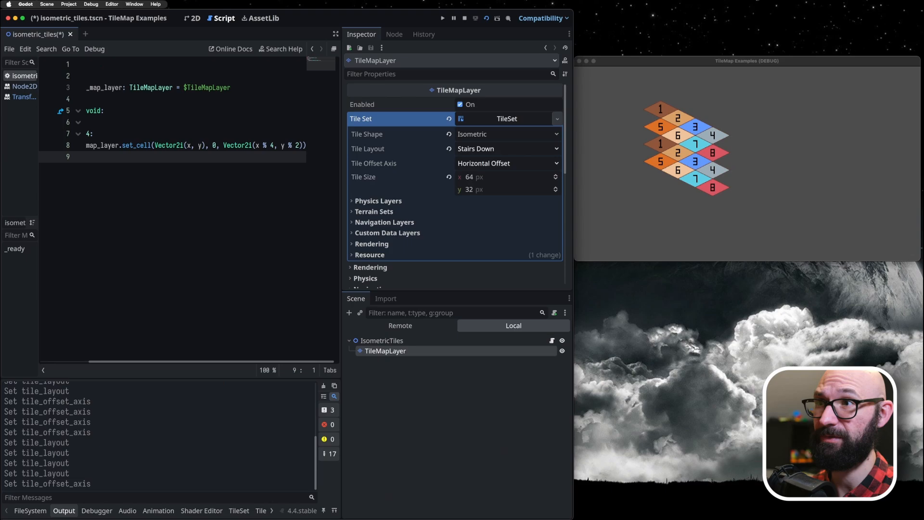
- Preview Diamond Right and Diamond Down layouts, then settle back on Stacked
{"action": "left_click", "coordinate": [506, 148]}
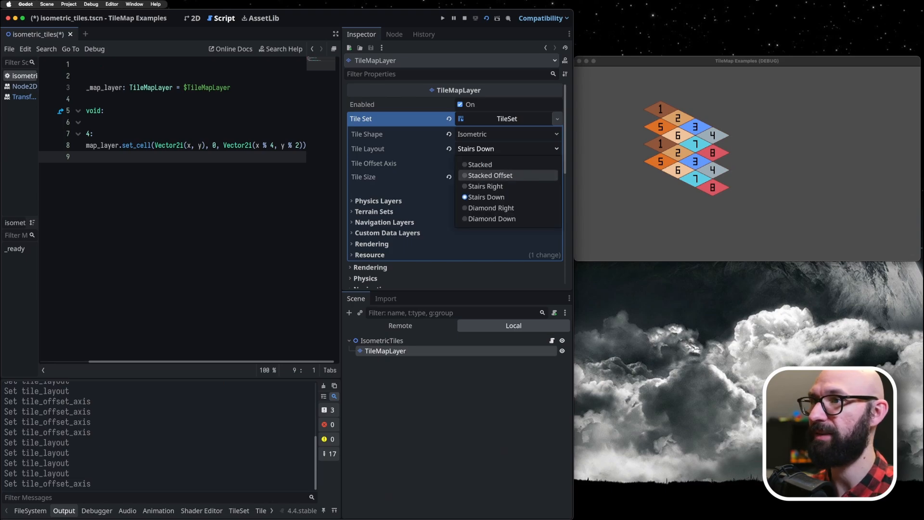
{"action": "mouse_move", "coordinate": [492, 218]}
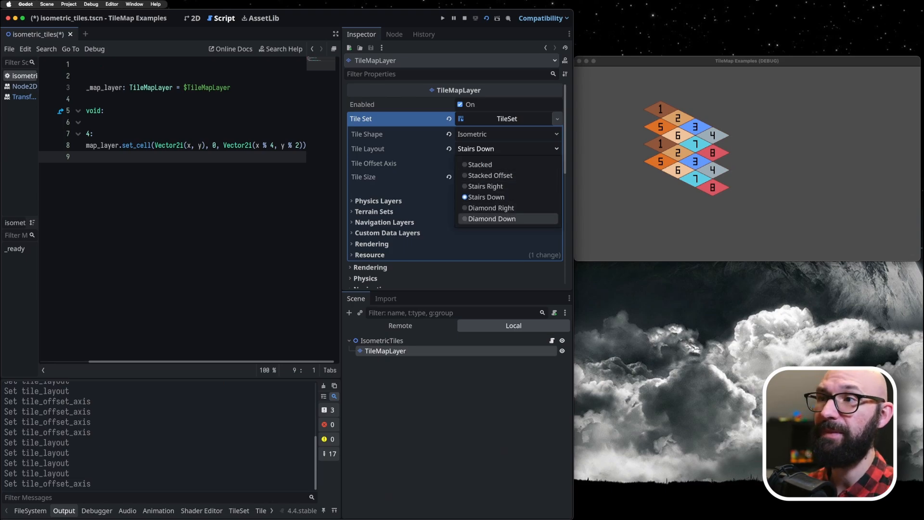
{"action": "left_click", "coordinate": [490, 208]}
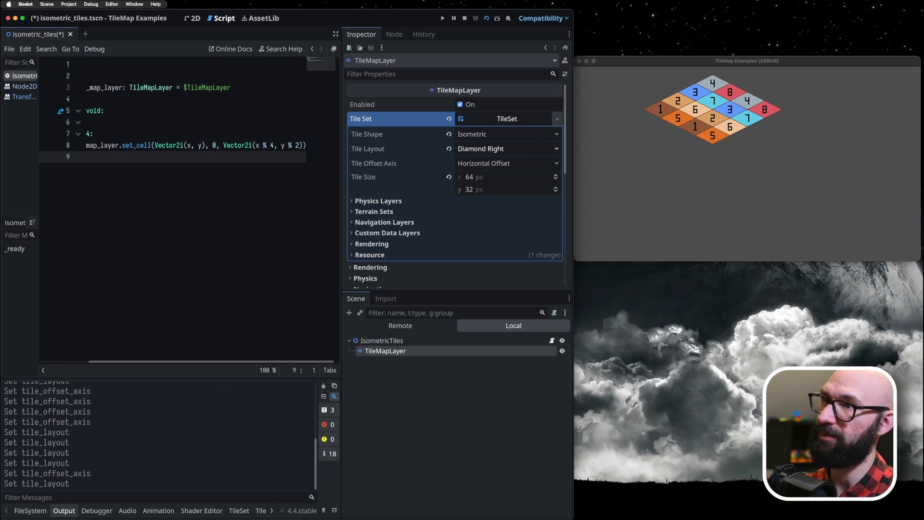
{"action": "left_click", "coordinate": [508, 149]}
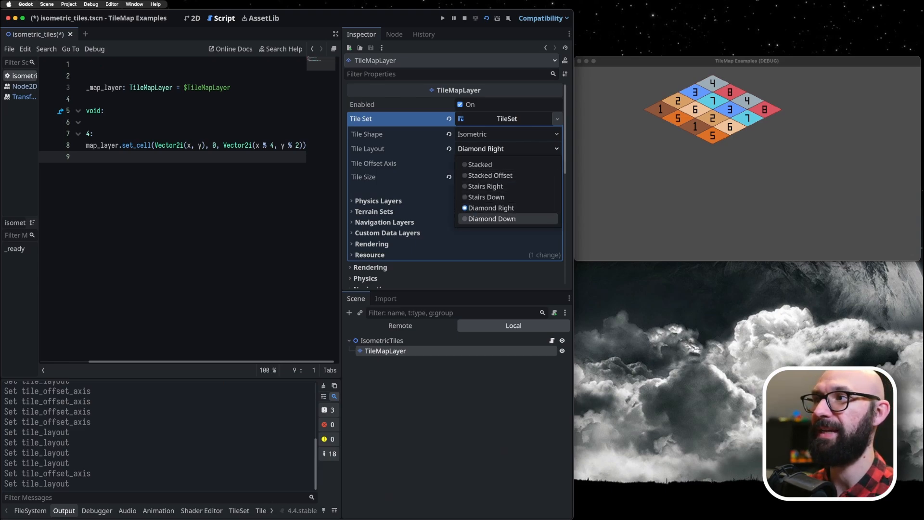
{"action": "left_click", "coordinate": [492, 218]}
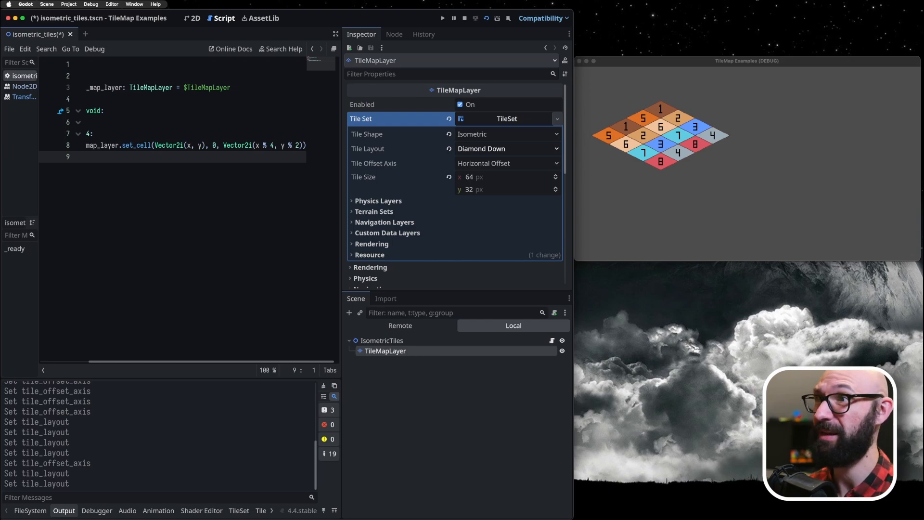
{"action": "left_click", "coordinate": [507, 148]}
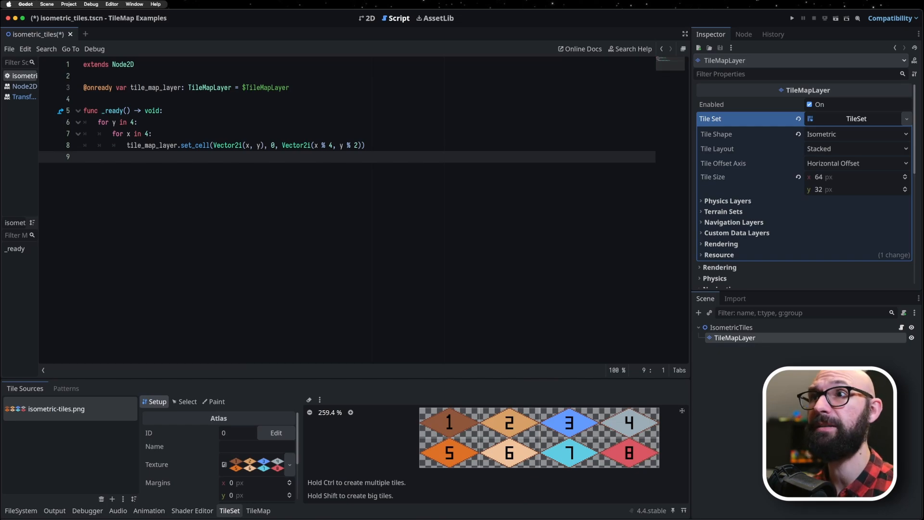
- Paint a rectangular patch with a random mix of all eight numbered tiles in the 2D view
{"action": "left_click", "coordinate": [367, 19]}
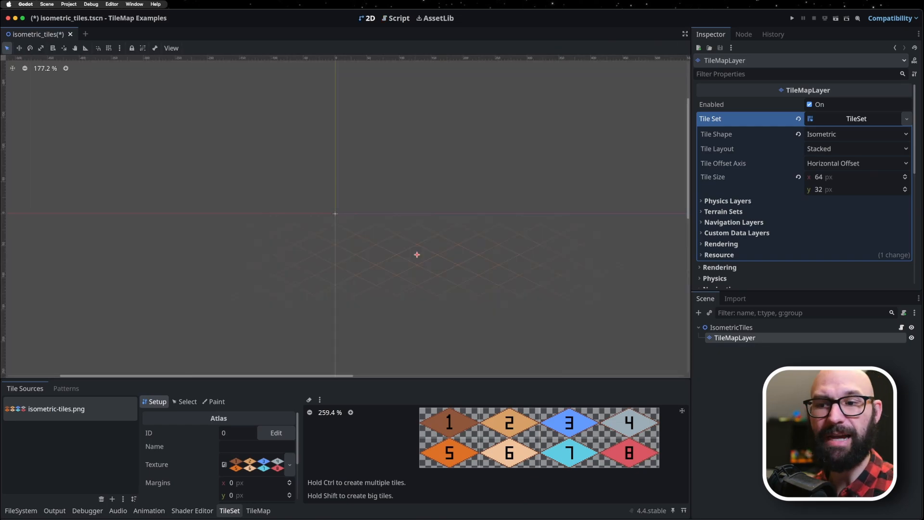
{"action": "left_click", "coordinate": [258, 510]}
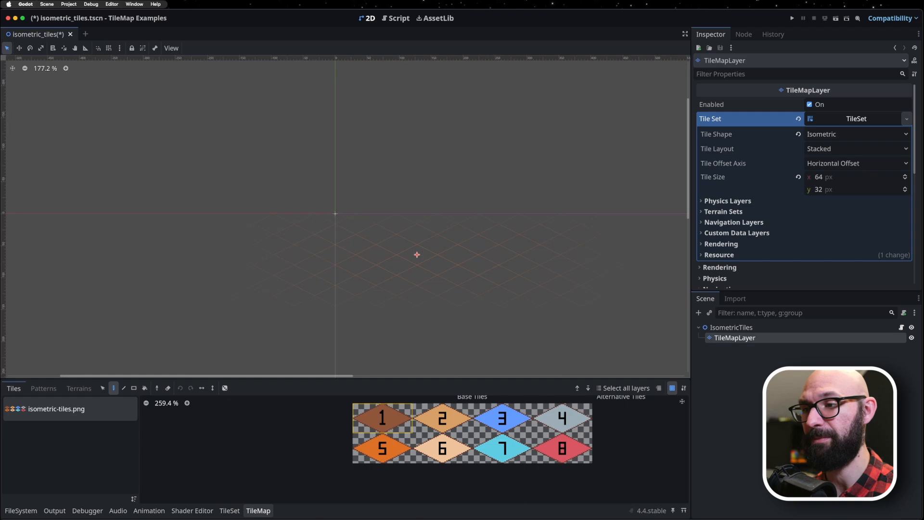
{"action": "left_click", "coordinate": [134, 388]}
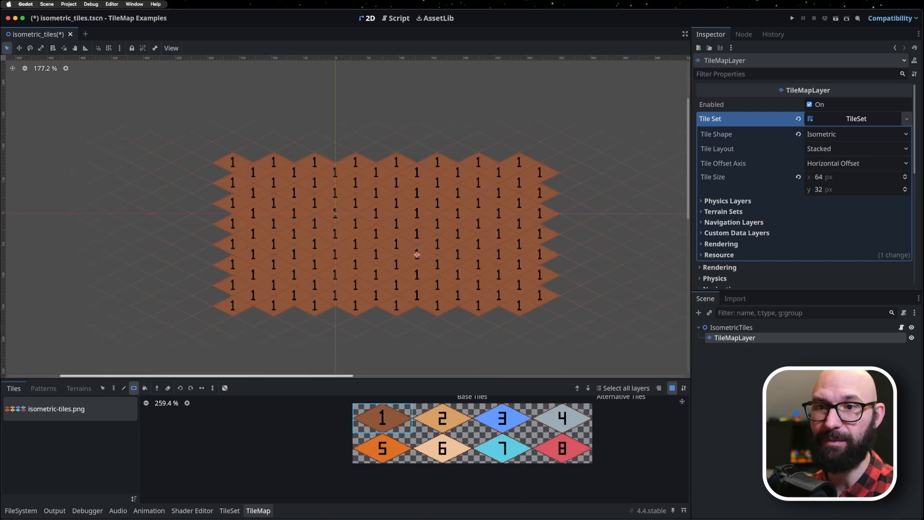
{"action": "left_click", "coordinate": [225, 388]}
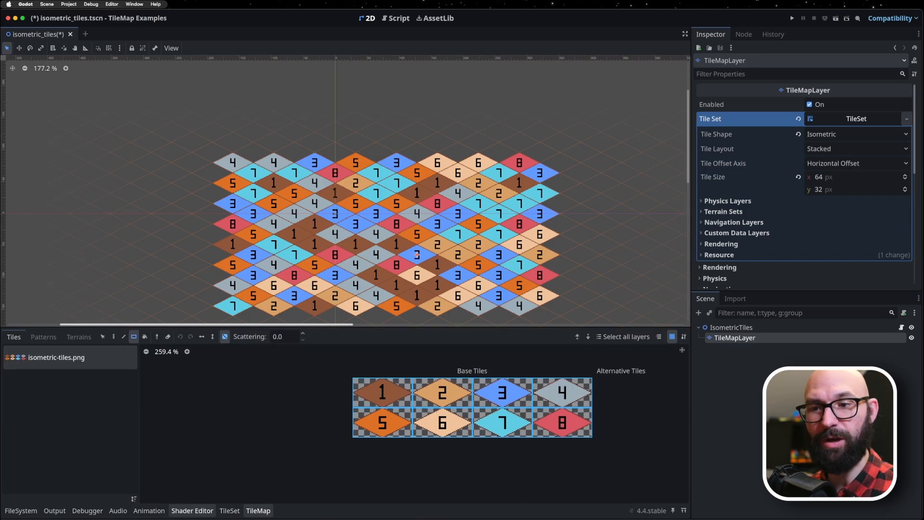
{"action": "left_click", "coordinate": [229, 510]}
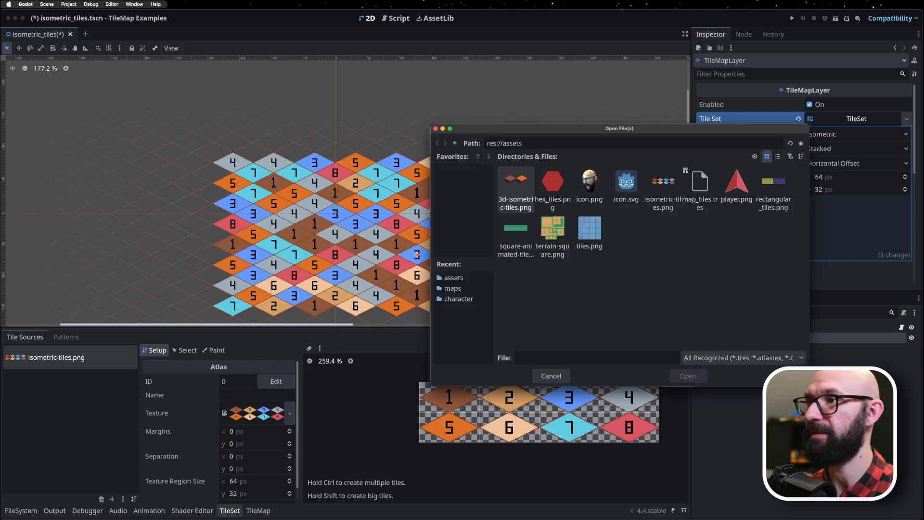
- Add 3d-isometric-tiles.png as a second atlas and answer the auto-create prompt
{"action": "left_click", "coordinate": [516, 181]}
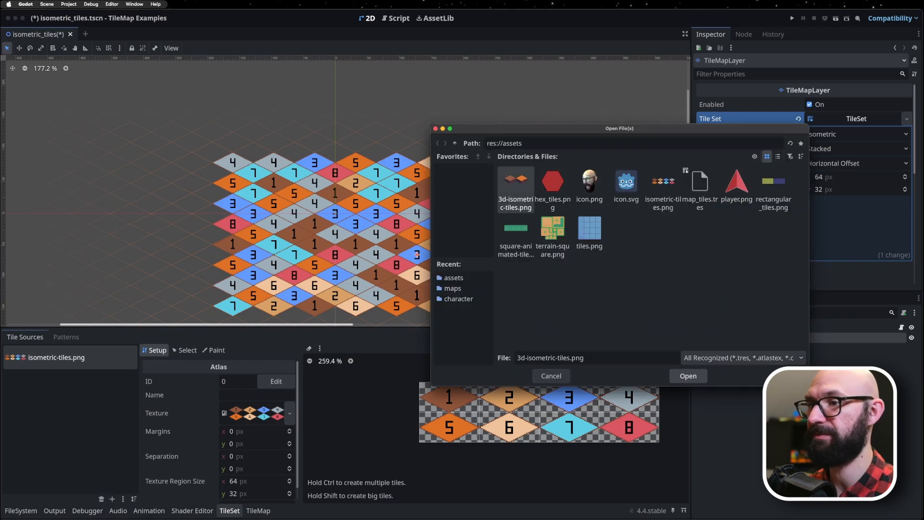
{"action": "left_click", "coordinate": [687, 375]}
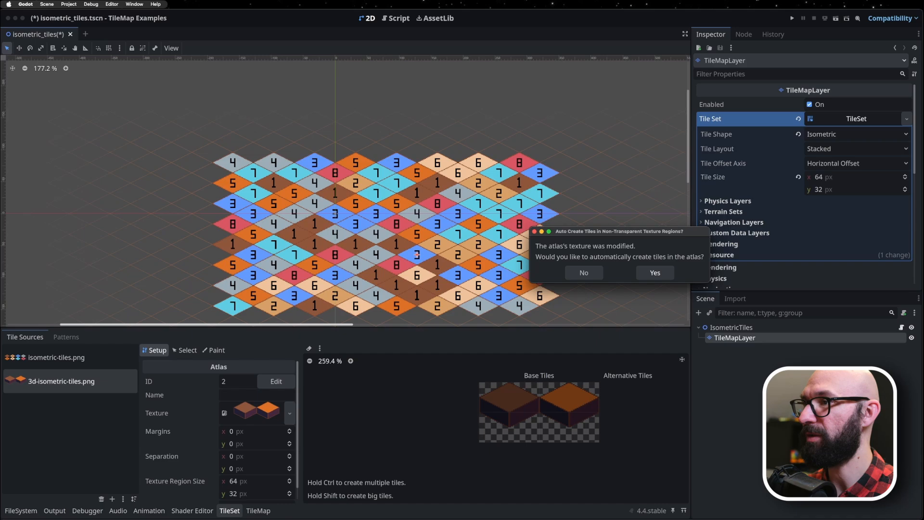
{"action": "left_click", "coordinate": [584, 272]}
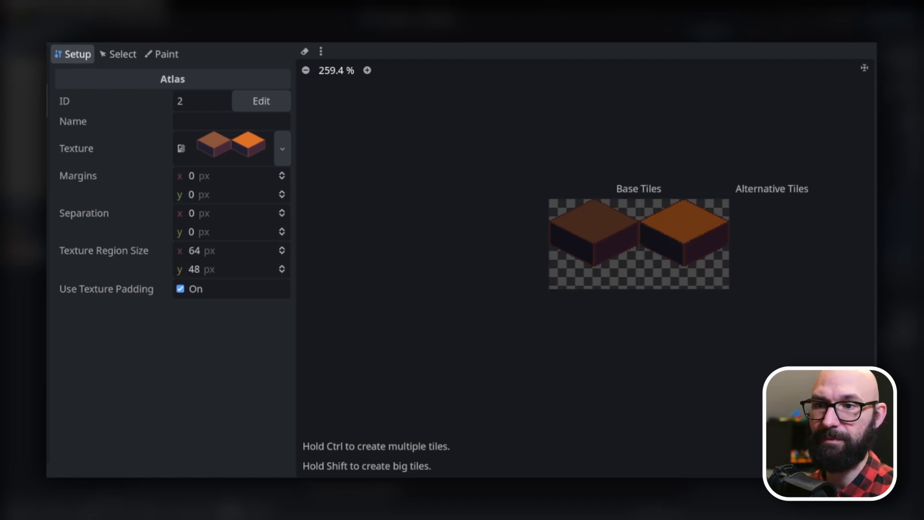
- Create a tile from the first 3D block and select it in the Select tab
{"action": "left_click", "coordinate": [592, 236]}
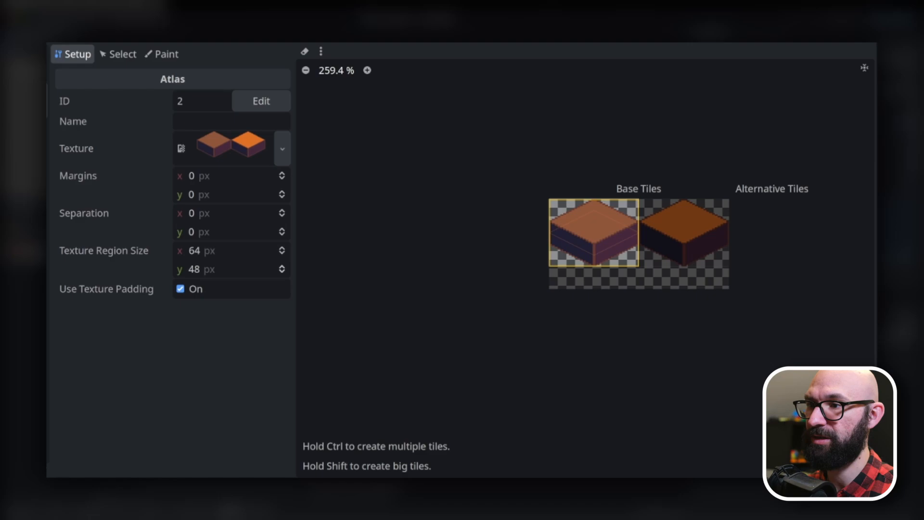
{"action": "left_click", "coordinate": [685, 237]}
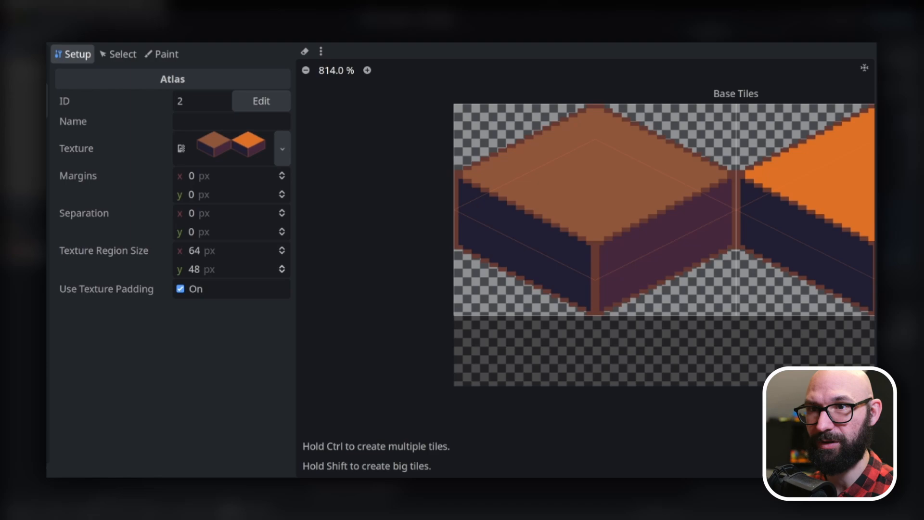
{"action": "left_click", "coordinate": [124, 54]}
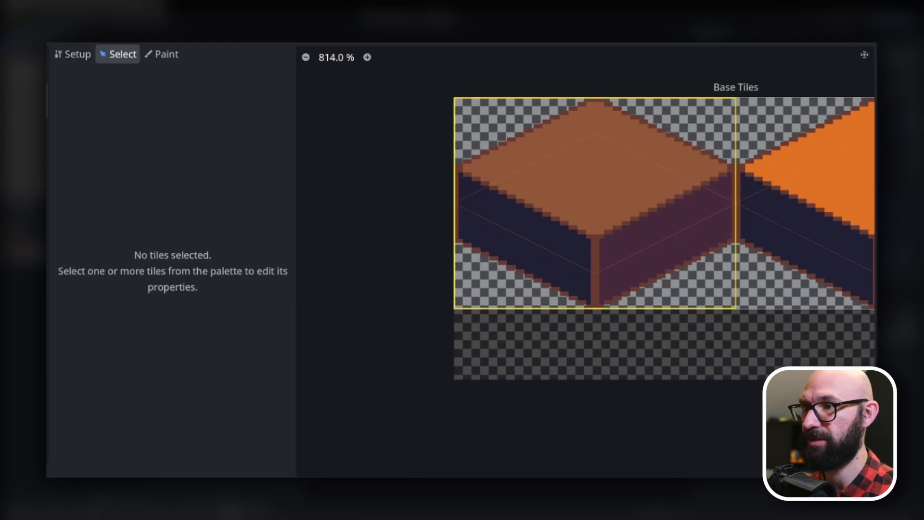
{"action": "left_click", "coordinate": [590, 204]}
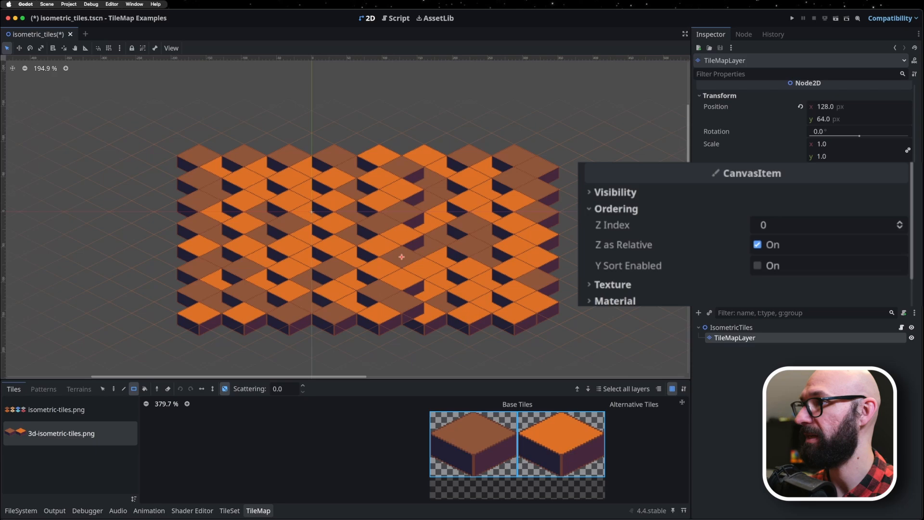
- Enable Y Sort on the TileMapLayer under CanvasItem Ordering
{"action": "left_click", "coordinate": [756, 266]}
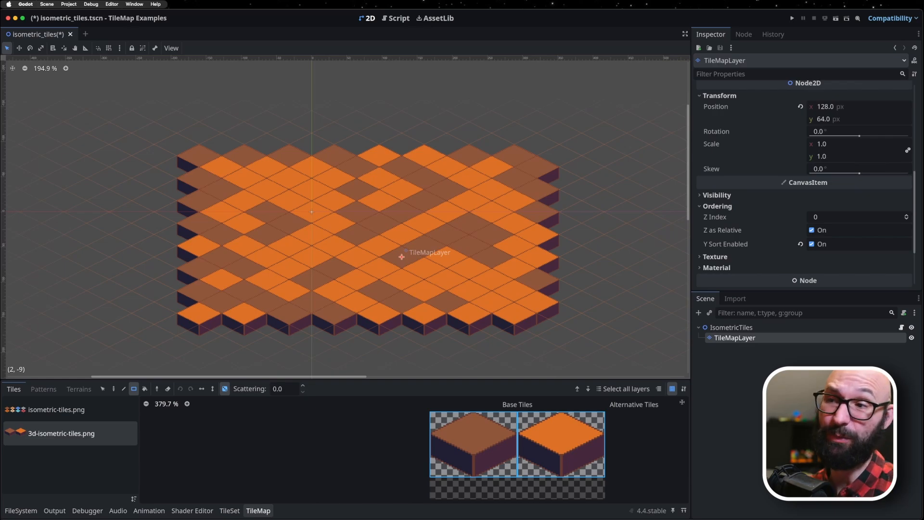
{"action": "mouse_move", "coordinate": [401, 257]}
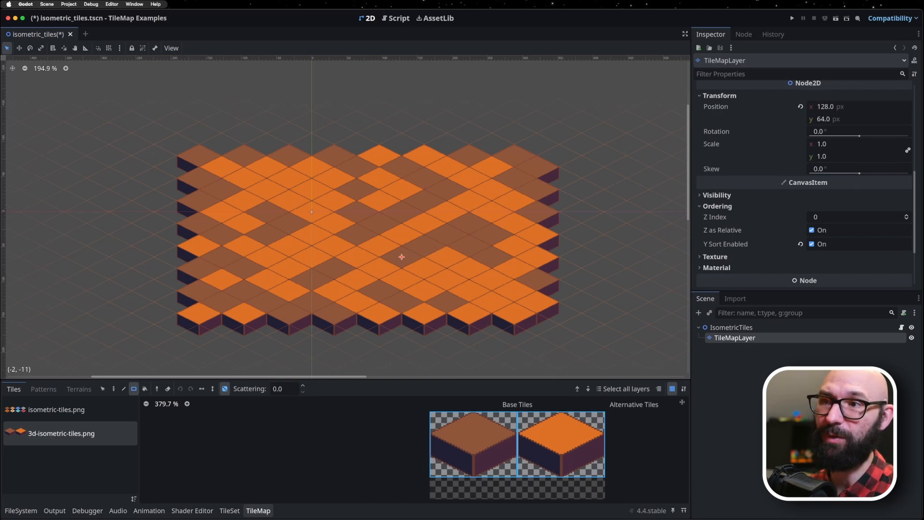
{"action": "mouse_move", "coordinate": [401, 256]}
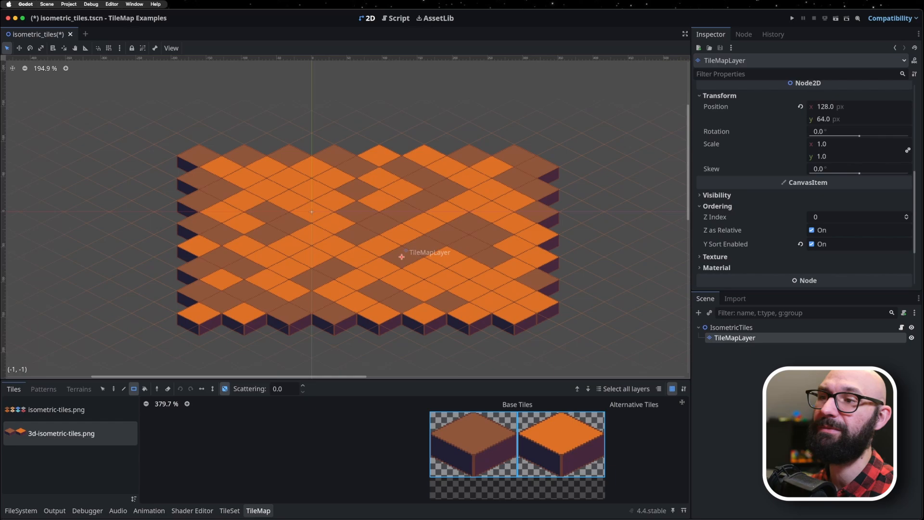